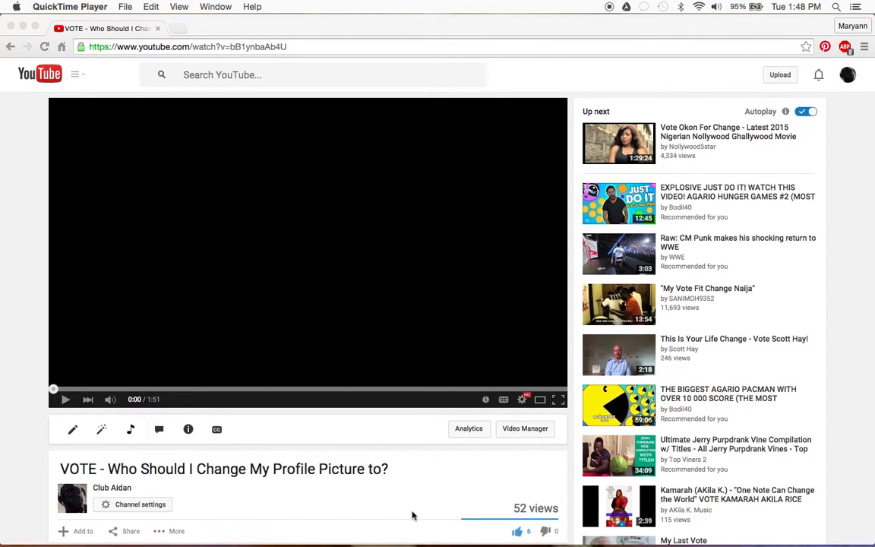
mouse_move(379, 357)
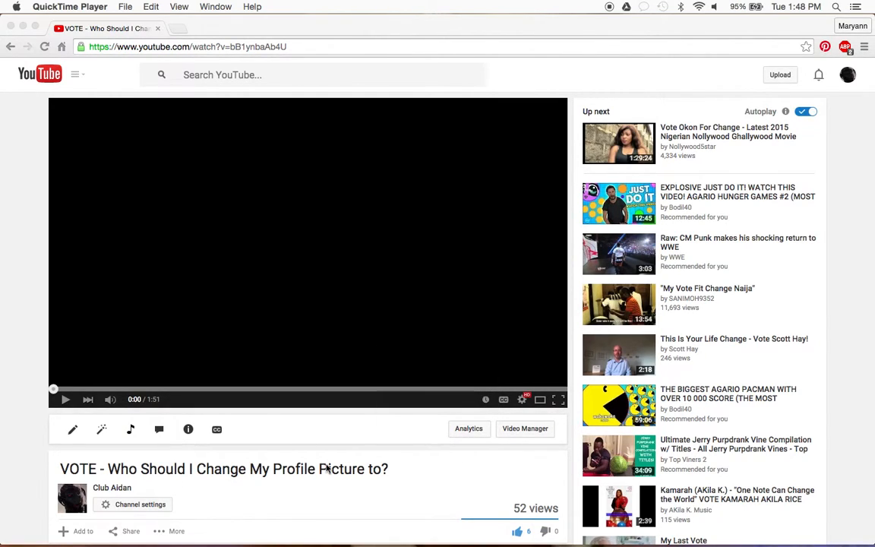
mouse_move(287, 471)
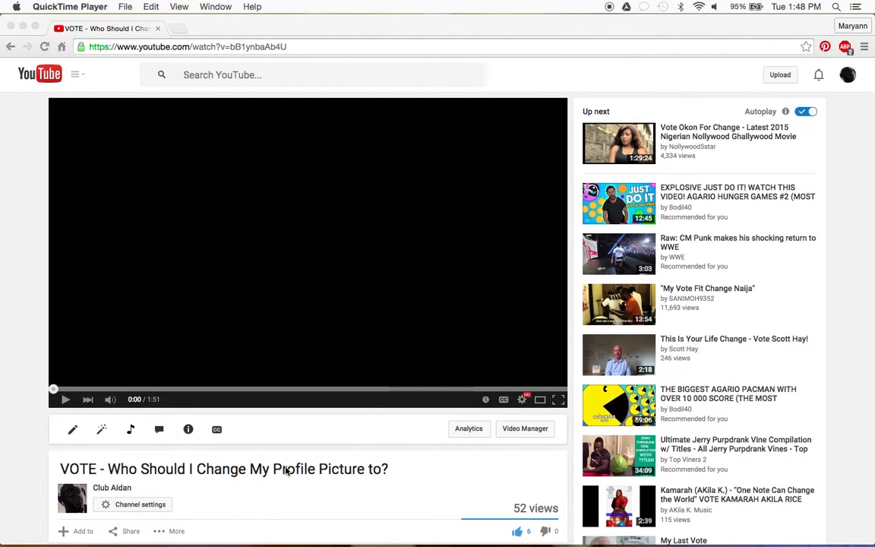
Pause the vote video at 0:12 on the grid of candidate profile pictures.
click(796, 6)
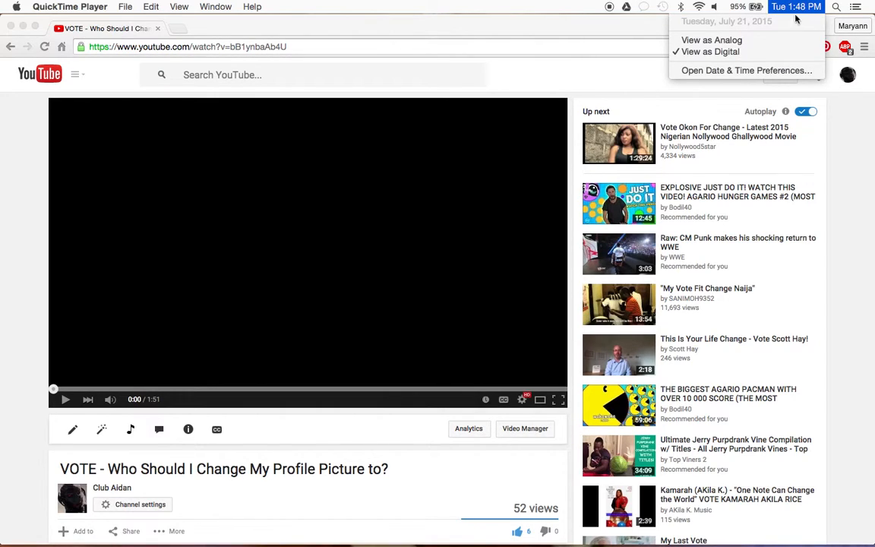
mouse_move(762, 32)
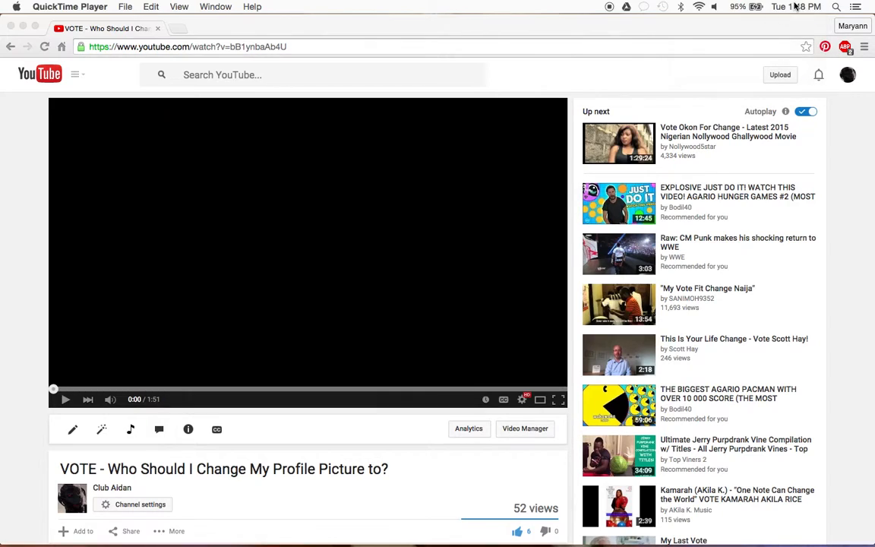
mouse_move(395, 509)
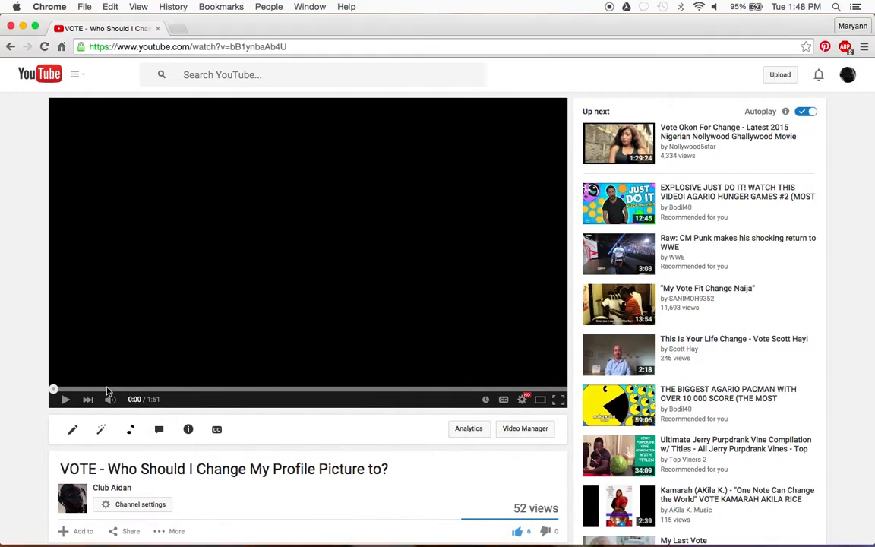
click(65, 398)
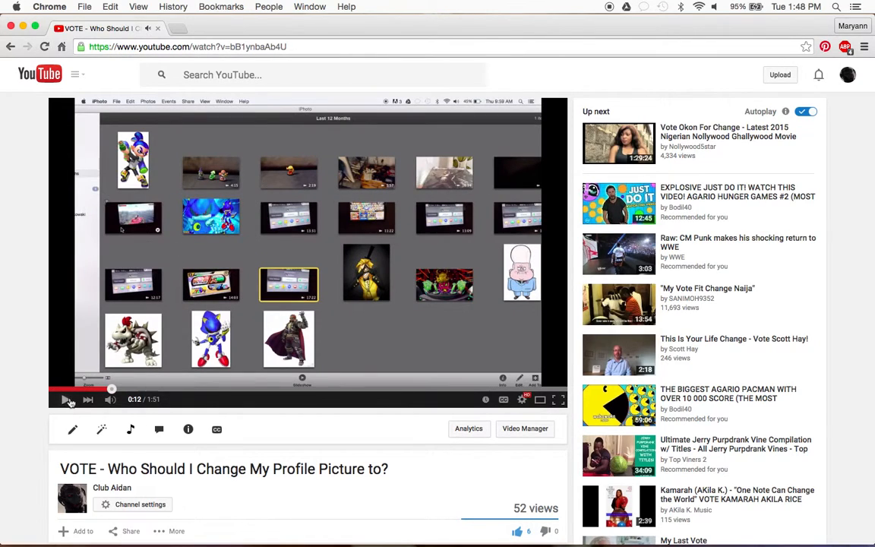
click(65, 398)
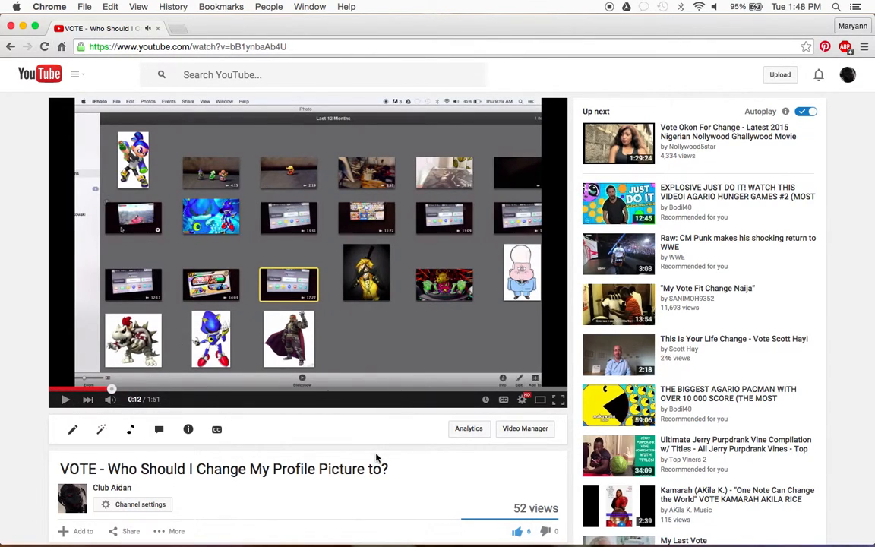
mouse_move(331, 422)
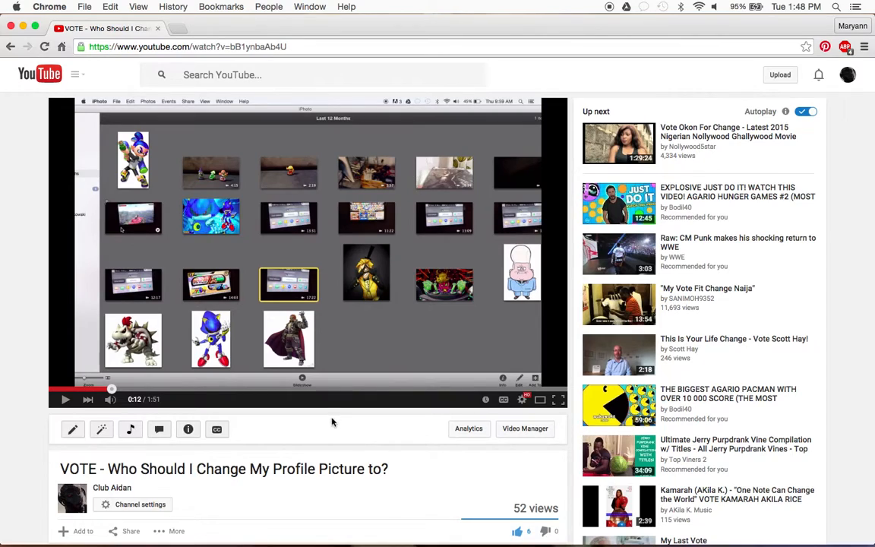
mouse_move(372, 292)
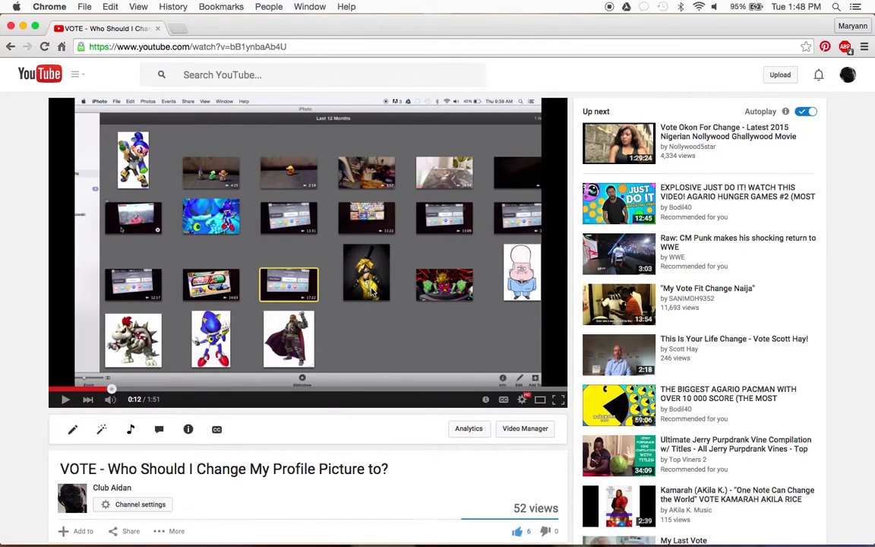
mouse_move(458, 289)
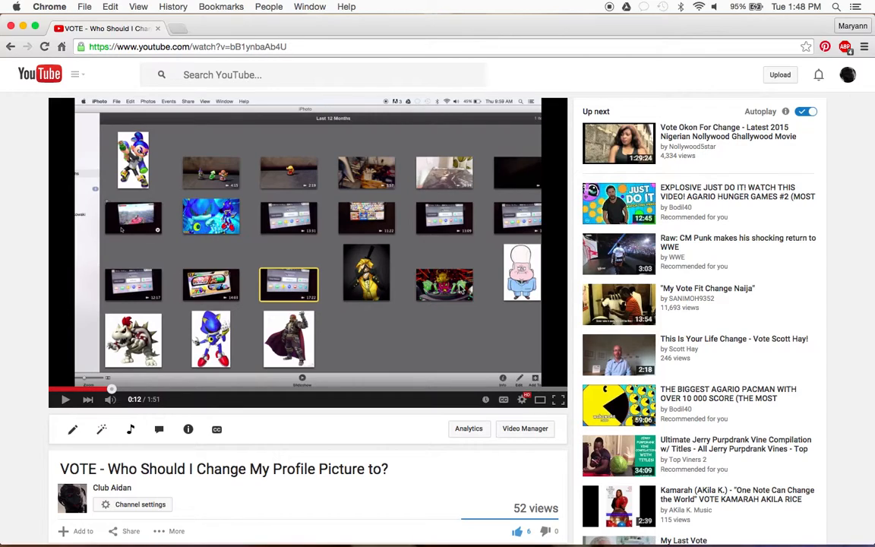
mouse_move(532, 292)
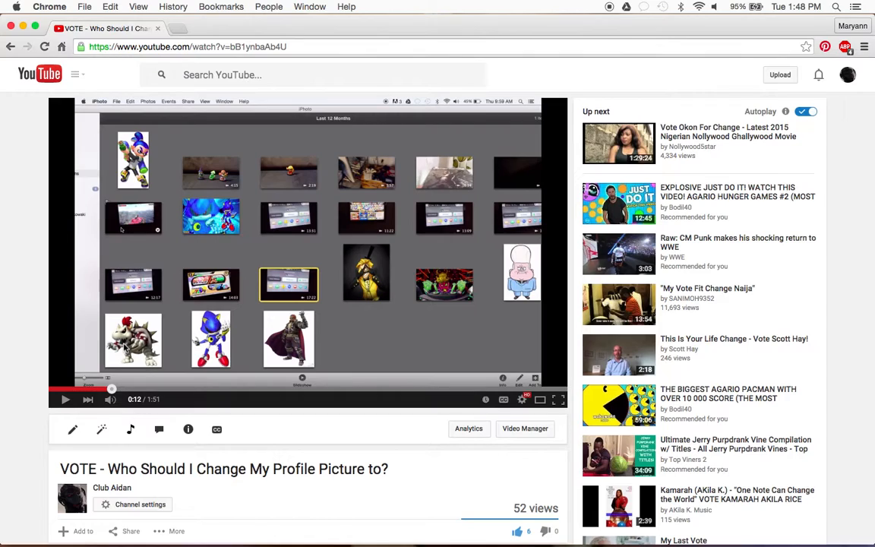
mouse_move(210, 345)
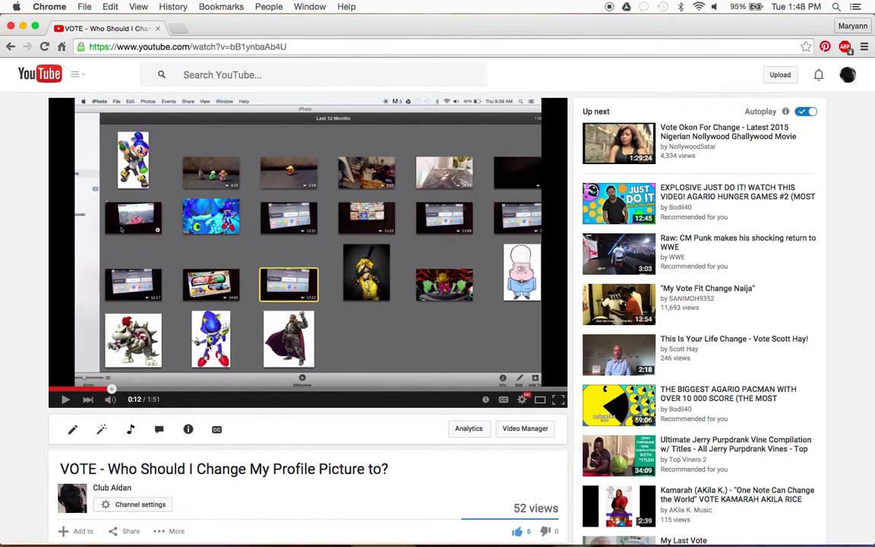
mouse_move(310, 359)
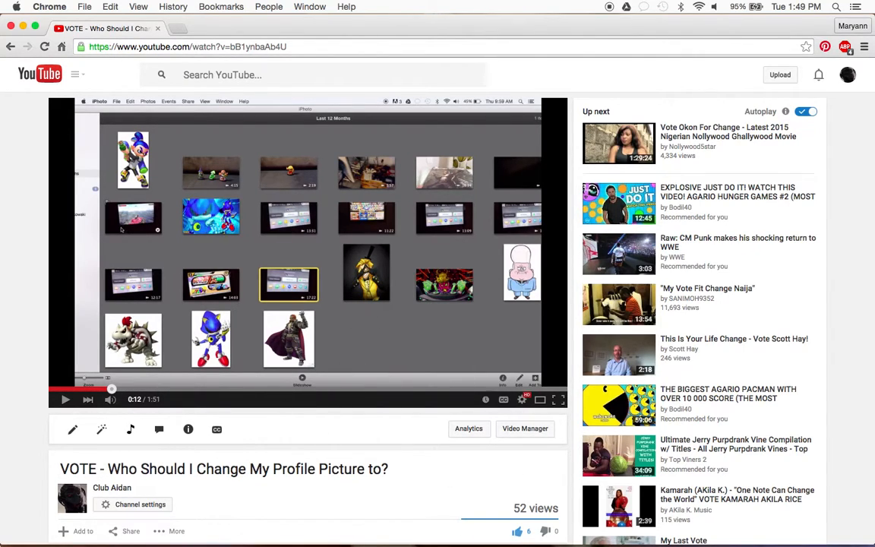
mouse_move(347, 289)
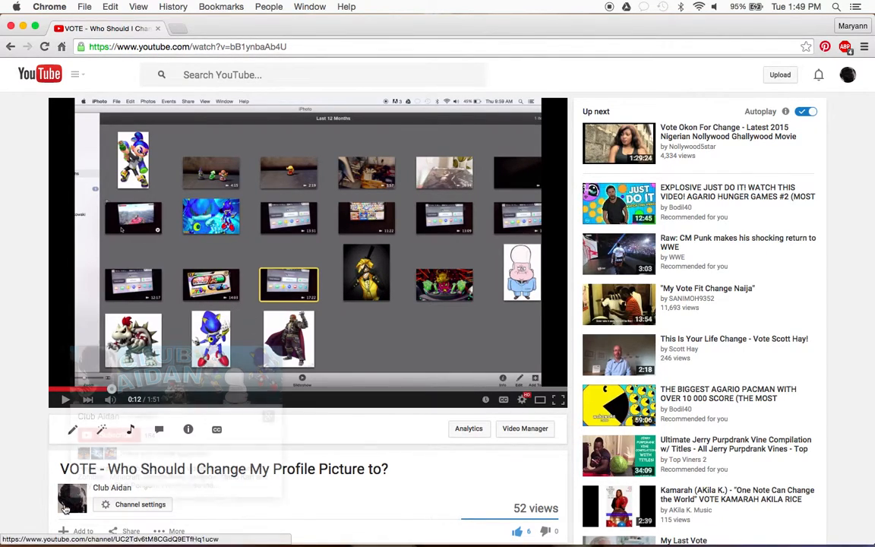
mouse_move(371, 246)
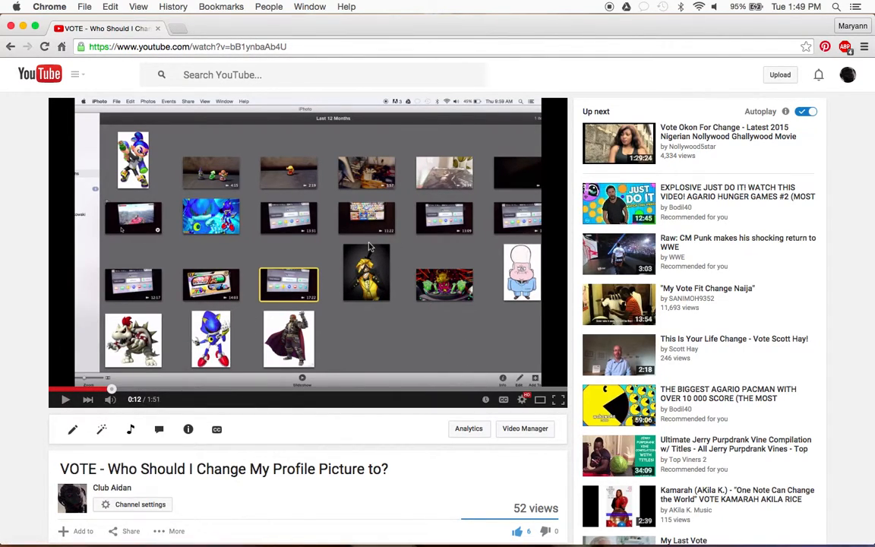
mouse_move(352, 310)
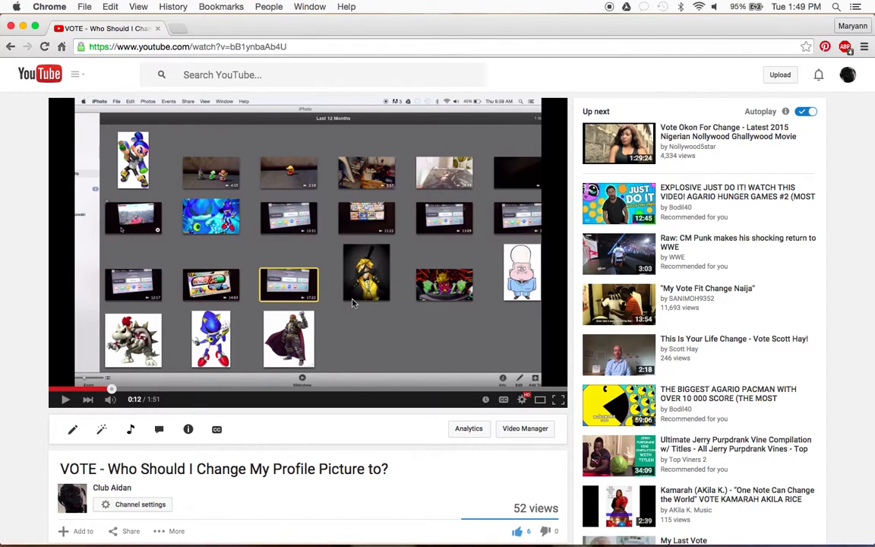
mouse_move(353, 271)
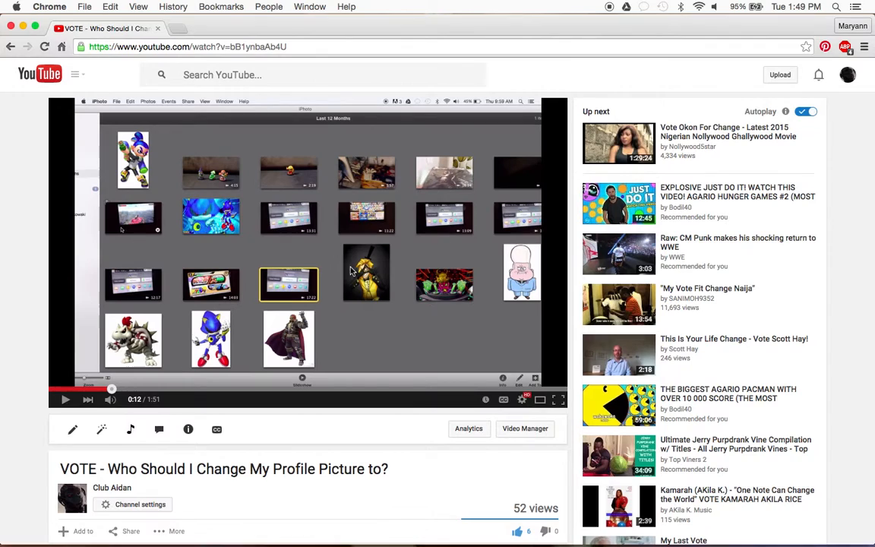
scroll(up, 3)
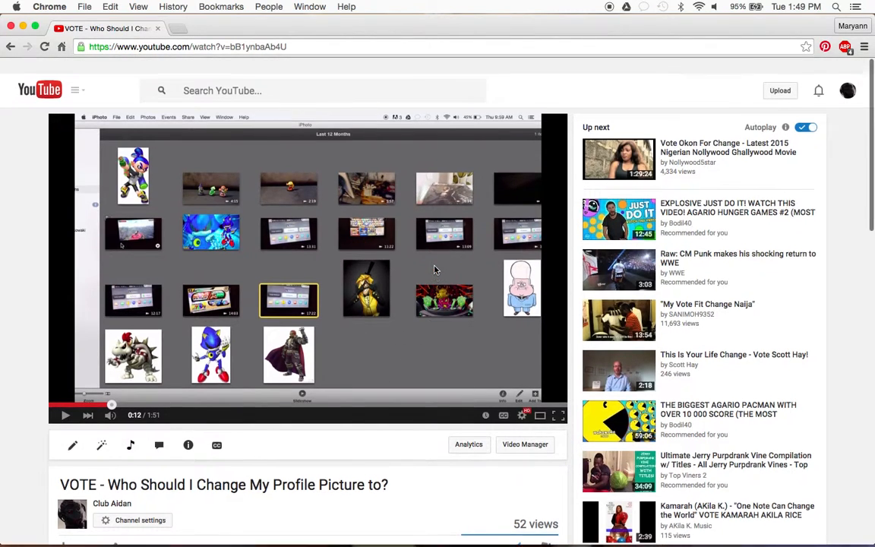